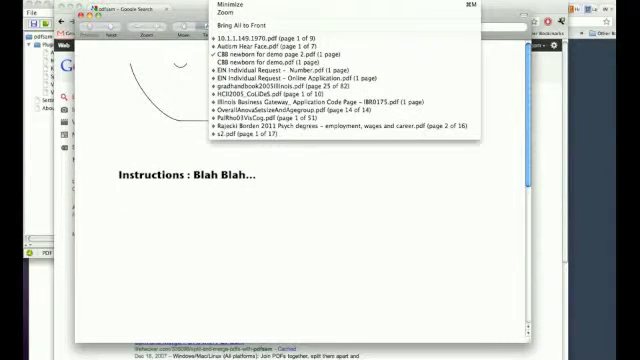
- Navigate from the Google results to the PDFsam Split and Merge website
{"action": "left_click", "coordinate": [286, 56]}
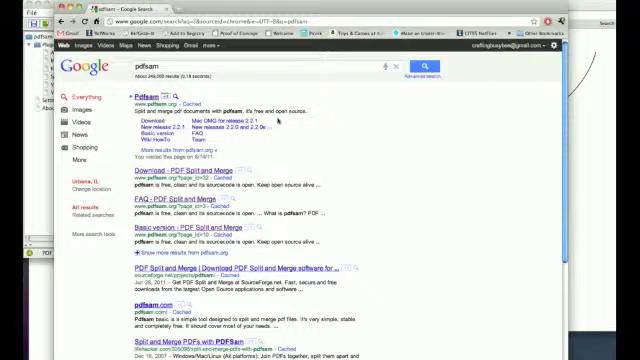
{"action": "mouse_move", "coordinate": [280, 116]}
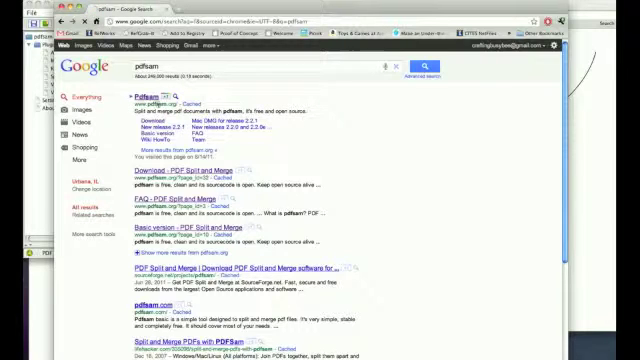
{"action": "left_click", "coordinate": [148, 100]}
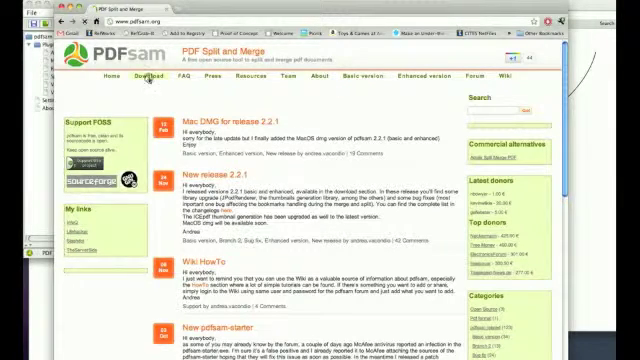
{"action": "left_click", "coordinate": [144, 74]}
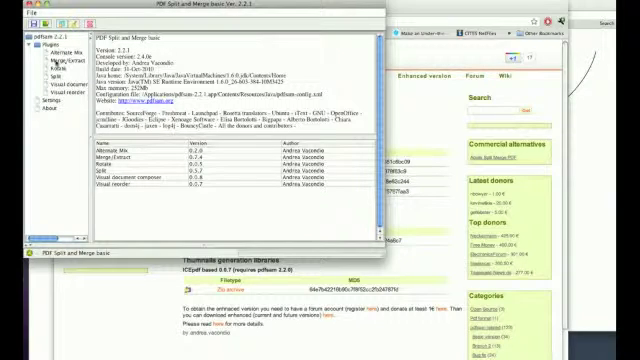
- Close PDFsam's About window so the Merge/Extract tool can be used
{"action": "left_click", "coordinate": [62, 56]}
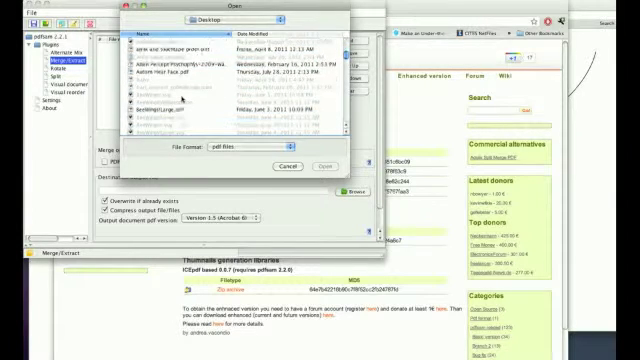
- Add both single-page pattern PDFs from the Desktop to the Merge/Extract file list
{"action": "scroll", "scroll_direction": "down", "scroll_amount": 3}
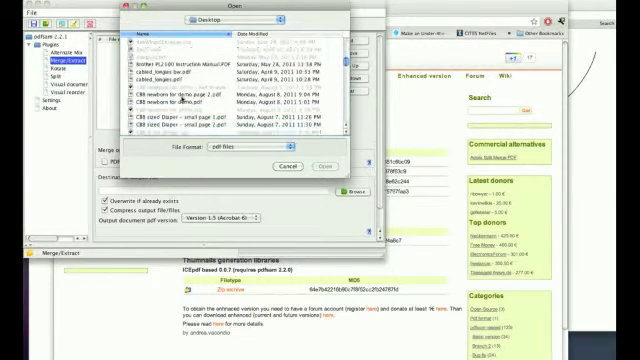
{"action": "left_click", "coordinate": [240, 96]}
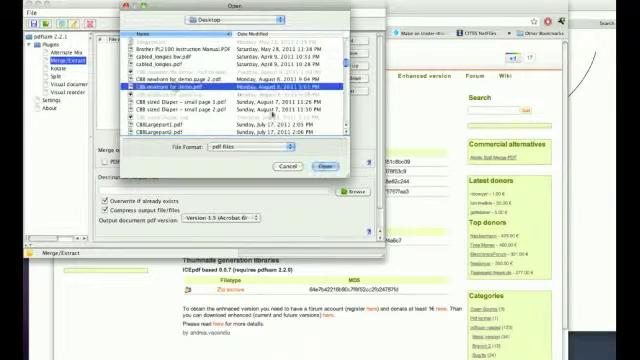
{"action": "left_click", "coordinate": [312, 168]}
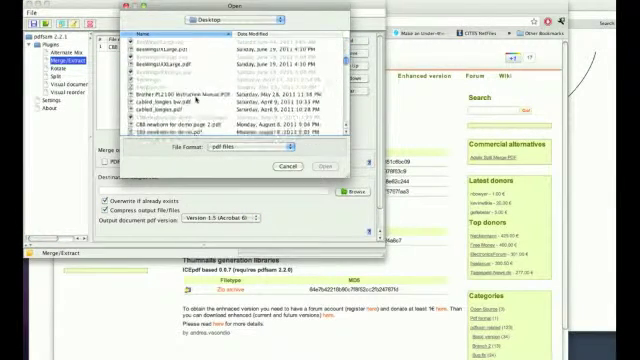
{"action": "scroll", "scroll_direction": "down", "scroll_amount": 3}
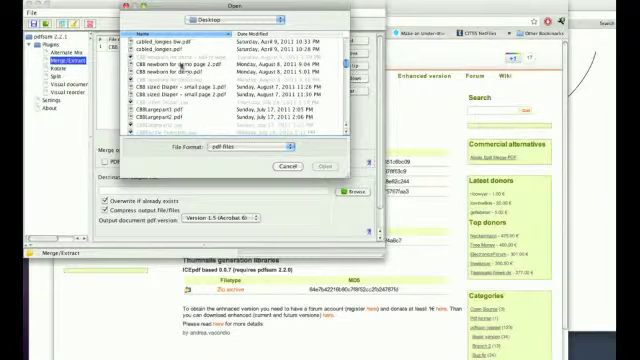
{"action": "left_click", "coordinate": [240, 72]}
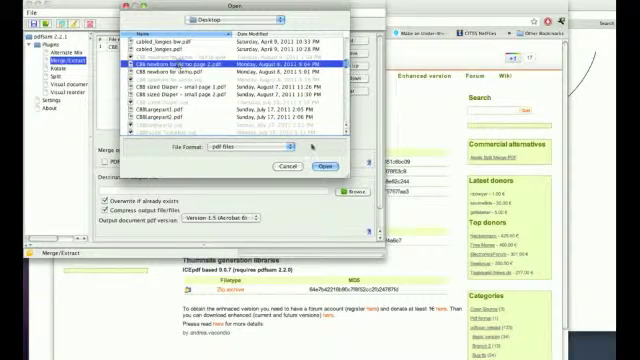
{"action": "left_click", "coordinate": [324, 164]}
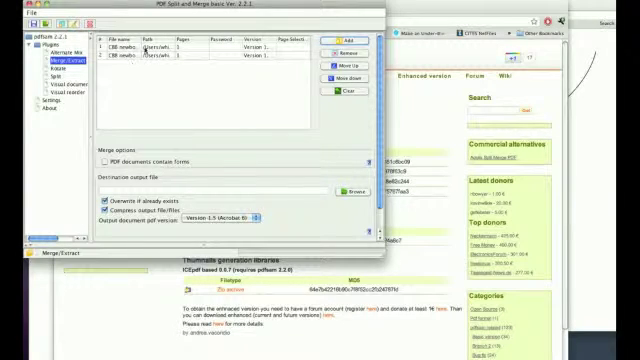
- Choose the destination file for the combined PDF and its output PDF version
{"action": "left_click", "coordinate": [344, 42]}
{"action": "type", "text": "CBB complete"}
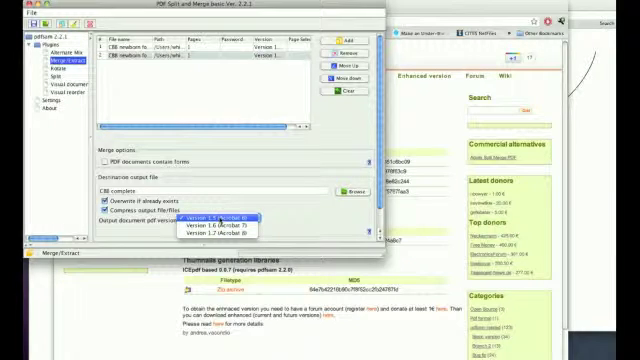
{"action": "left_click", "coordinate": [212, 222]}
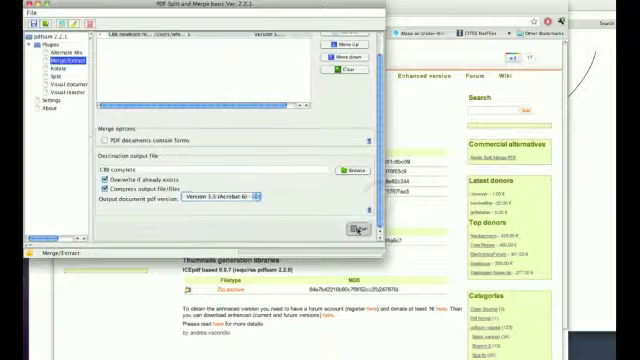
- Run the merge and confirm Yes to the suggested output file location
{"action": "left_click", "coordinate": [354, 228]}
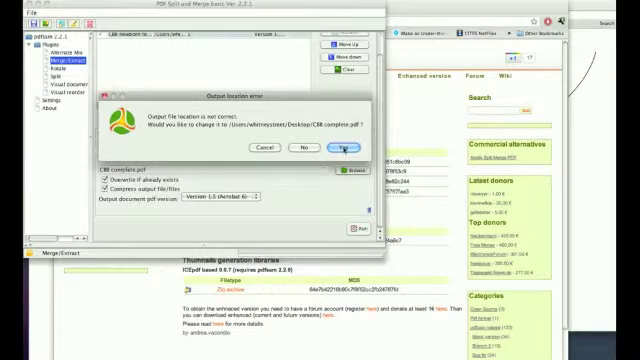
{"action": "left_click", "coordinate": [340, 148]}
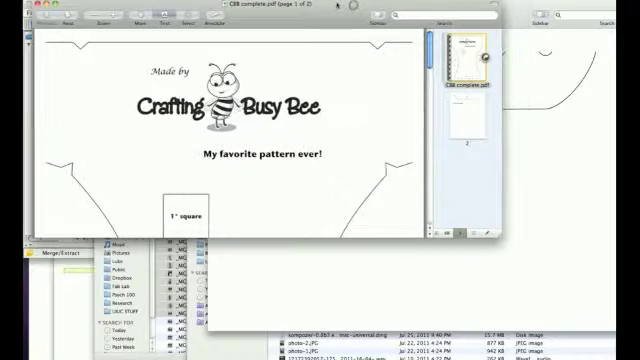
- Scroll to page 2 of the combined PDF to confirm the second pattern piece is there
{"action": "scroll", "scroll_direction": "down", "scroll_amount": 3}
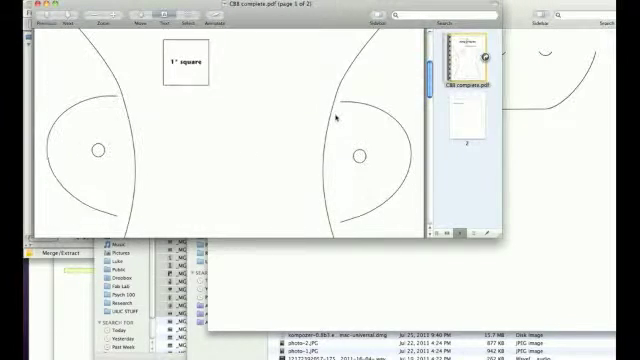